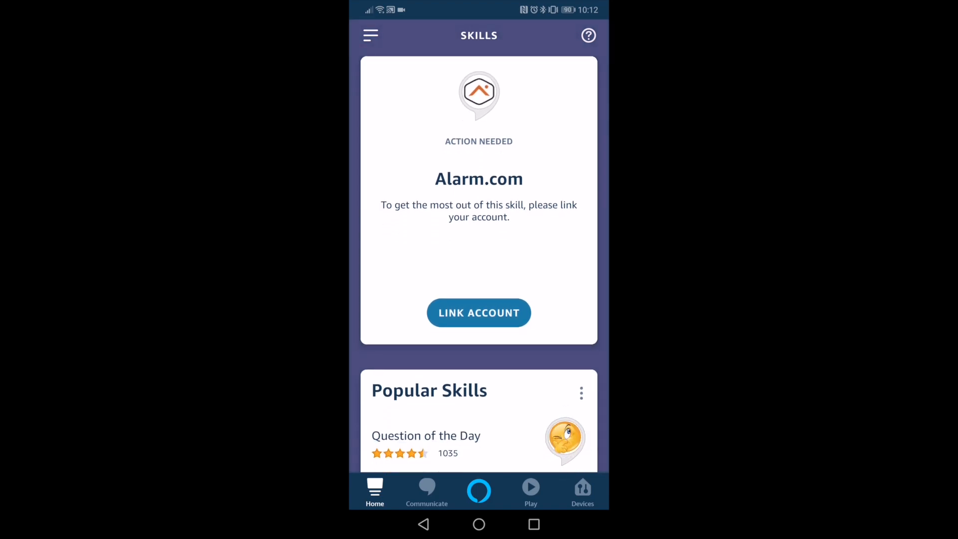
Start linking the Alarm.com skill to Alexa from its skill card
{"action": "left_click", "coordinate": [478, 312]}
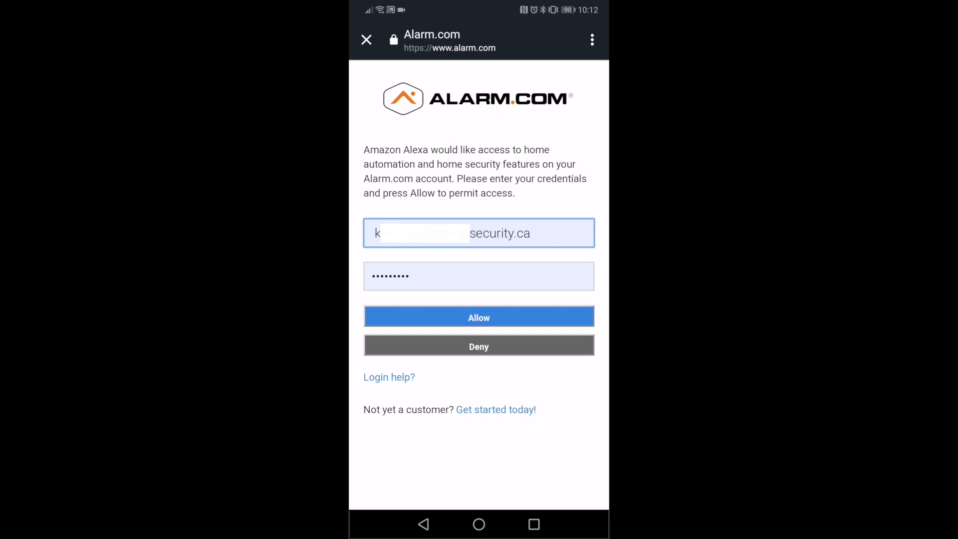
Allow Alexa access to the Alarm.com account with the entered credentials
{"action": "left_click", "coordinate": [478, 316]}
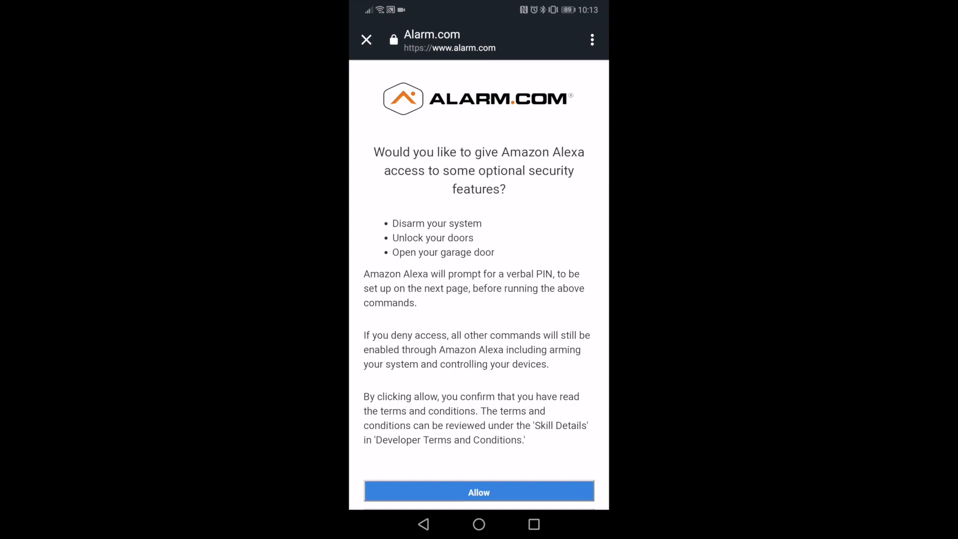
Allow optional security features, then create and submit a confirmed voice PIN
{"action": "left_click", "coordinate": [479, 491]}
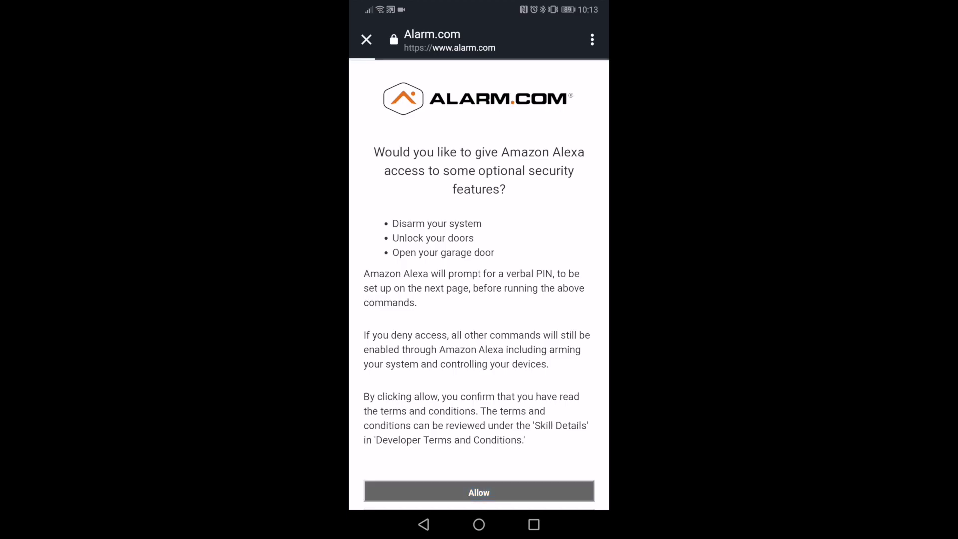
{"action": "left_click", "coordinate": [478, 491]}
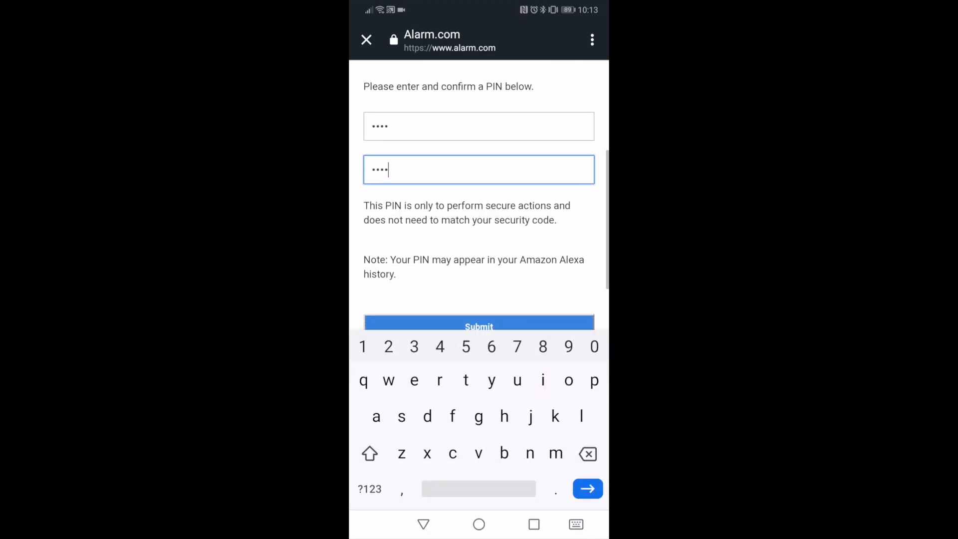
{"action": "scroll", "scroll_direction": "down", "scroll_amount": 3}
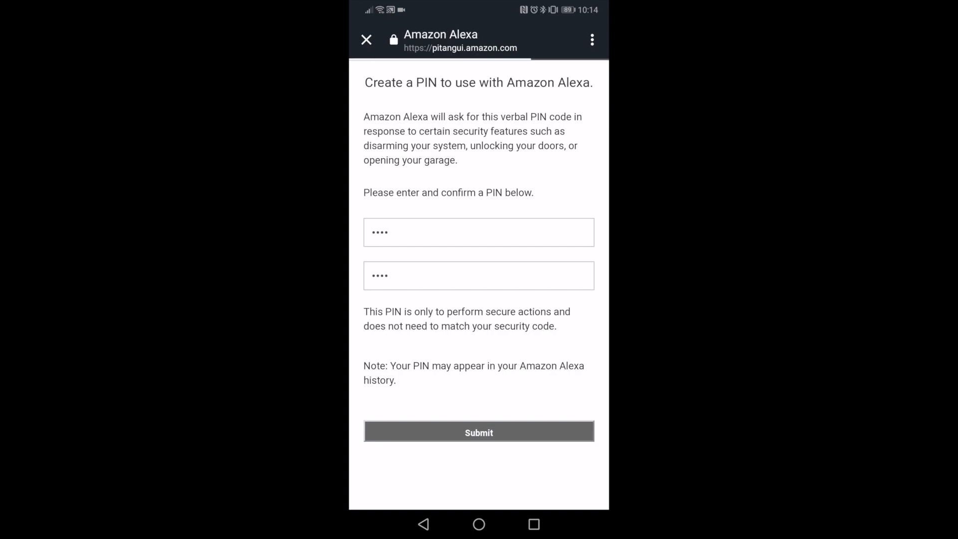
{"action": "left_click", "coordinate": [478, 431]}
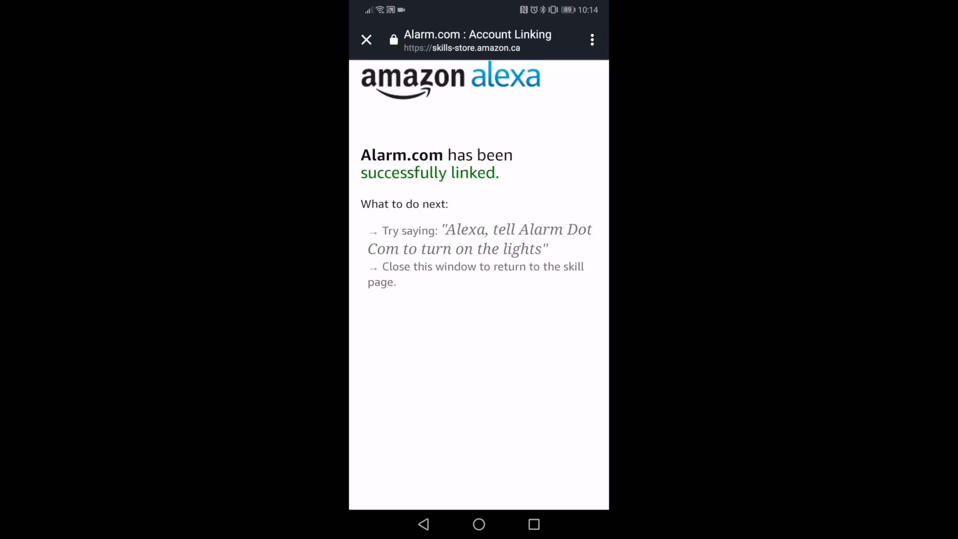